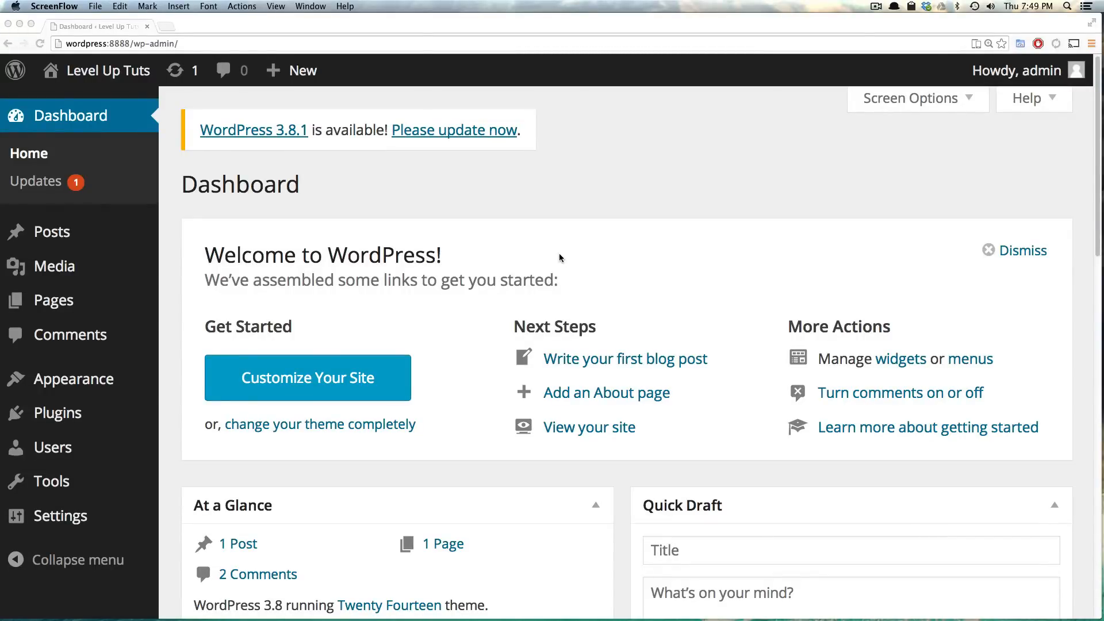
mouse_move(429, 188)
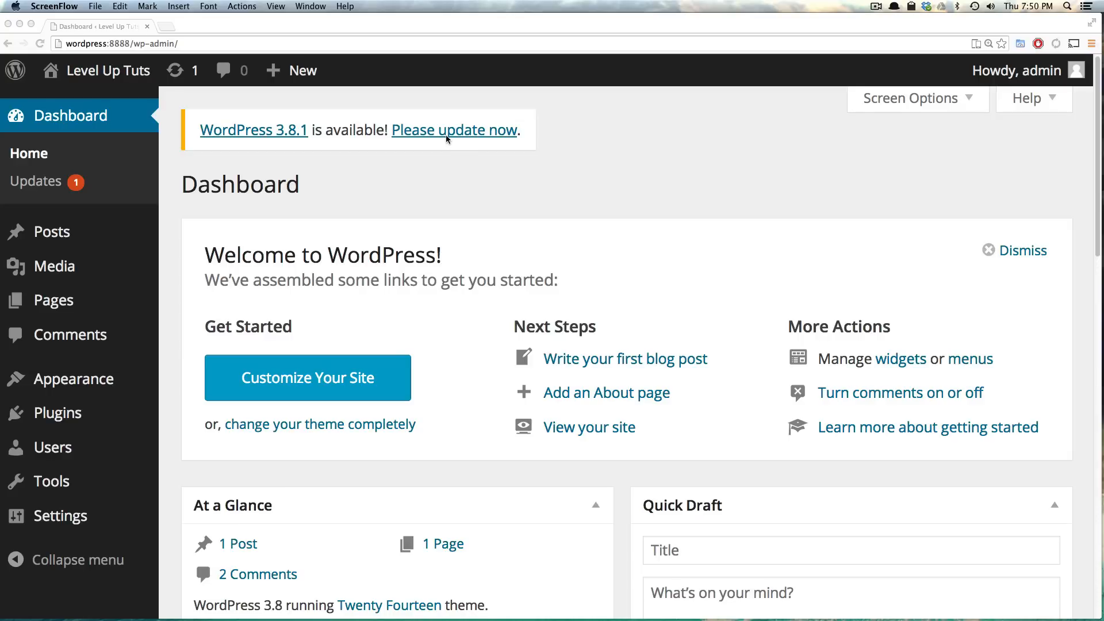
mouse_move(622, 148)
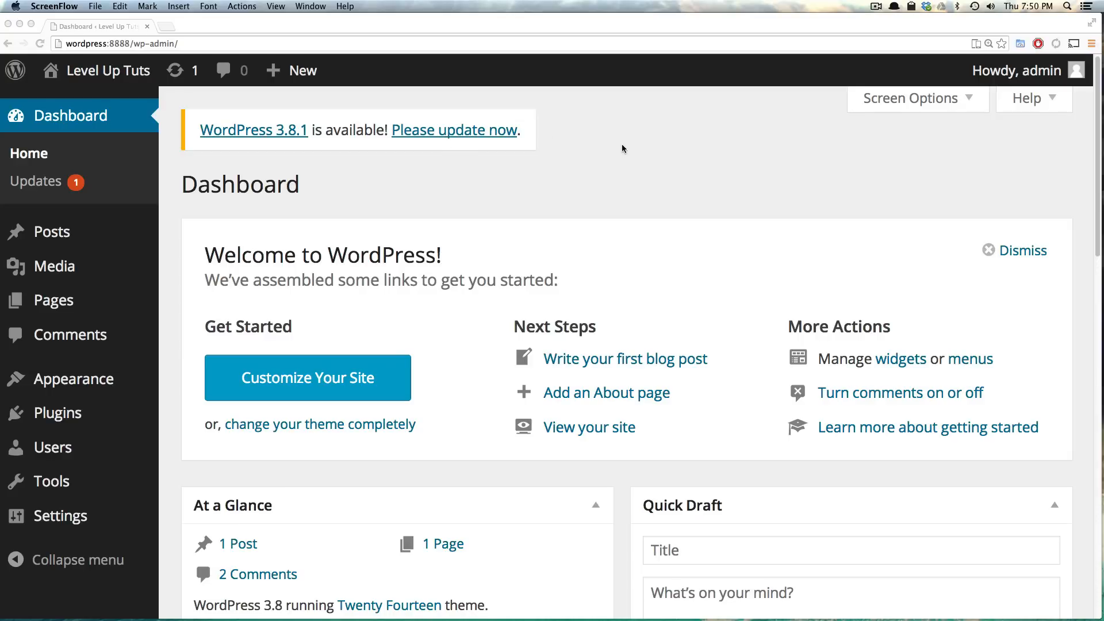
mouse_move(810, 233)
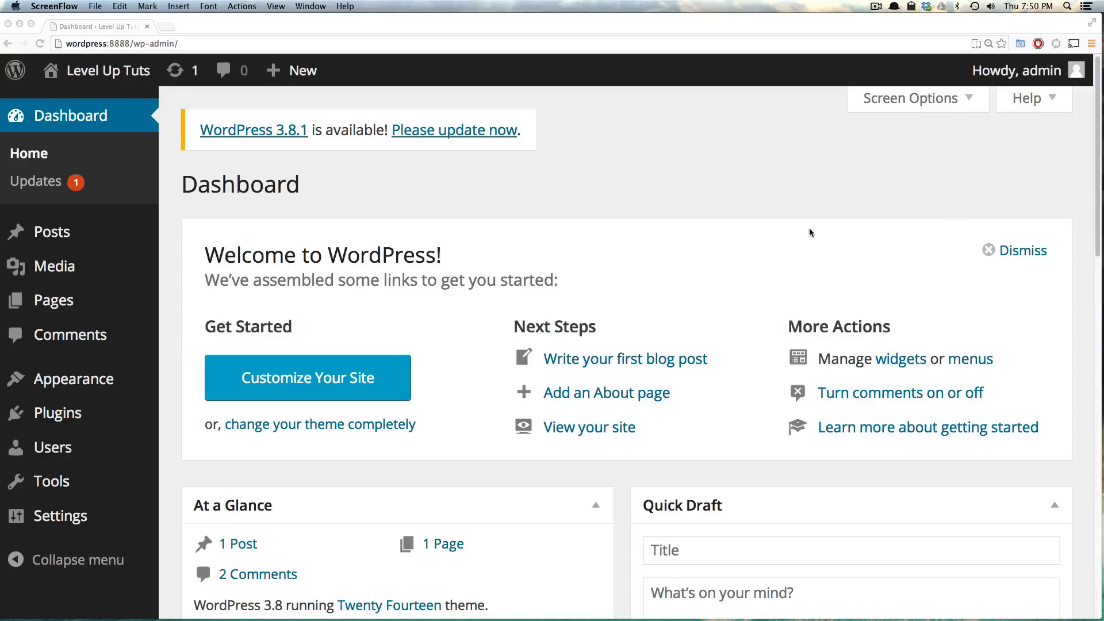
mouse_move(781, 220)
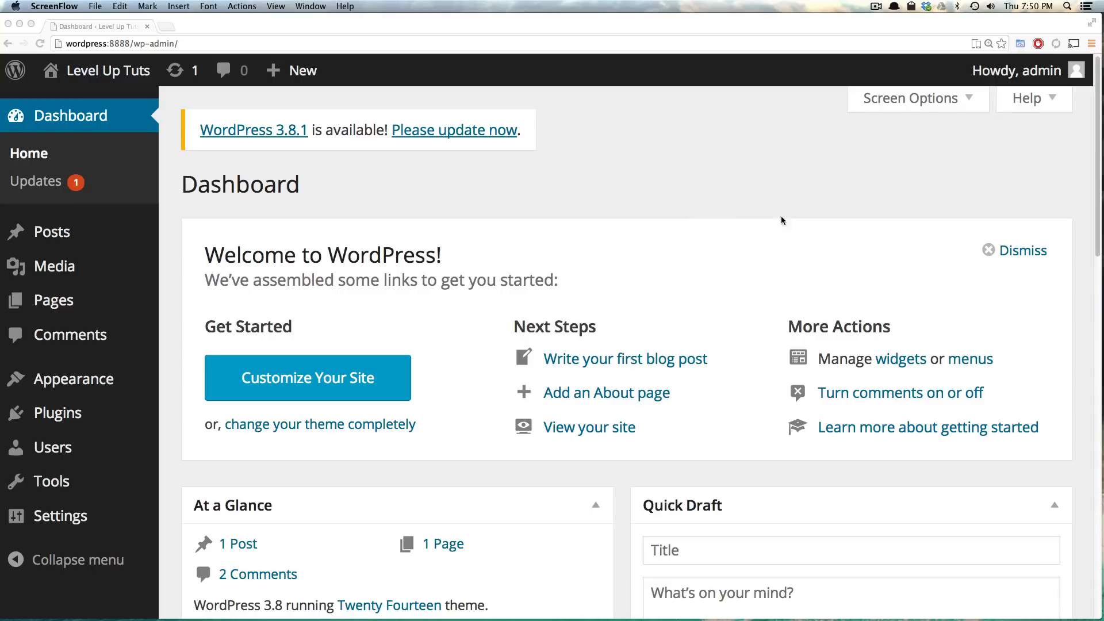
mouse_move(739, 197)
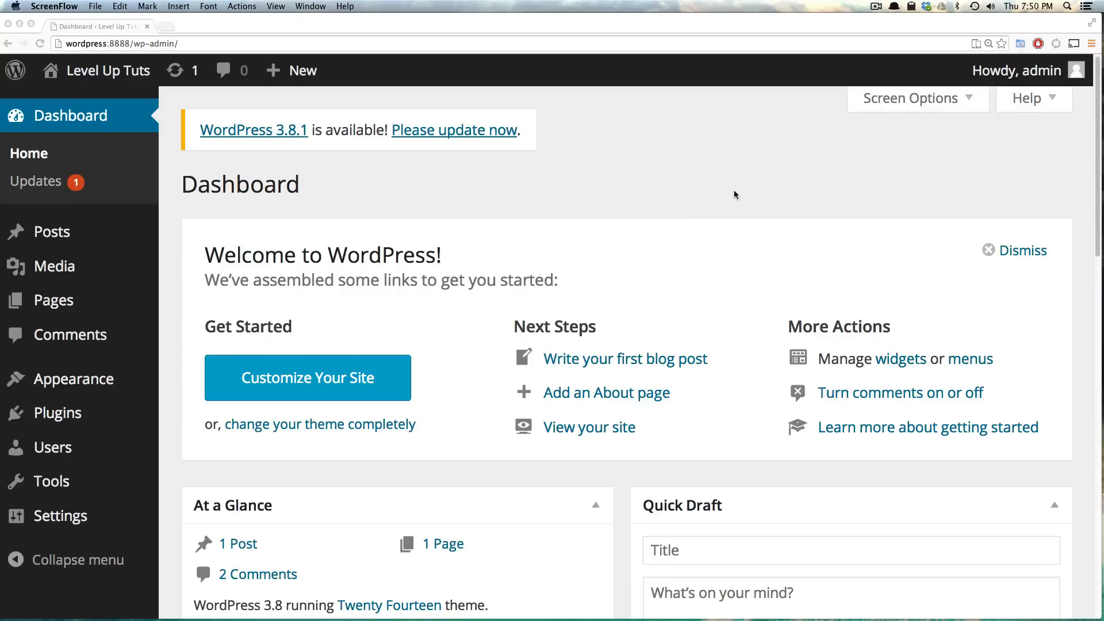
mouse_move(730, 192)
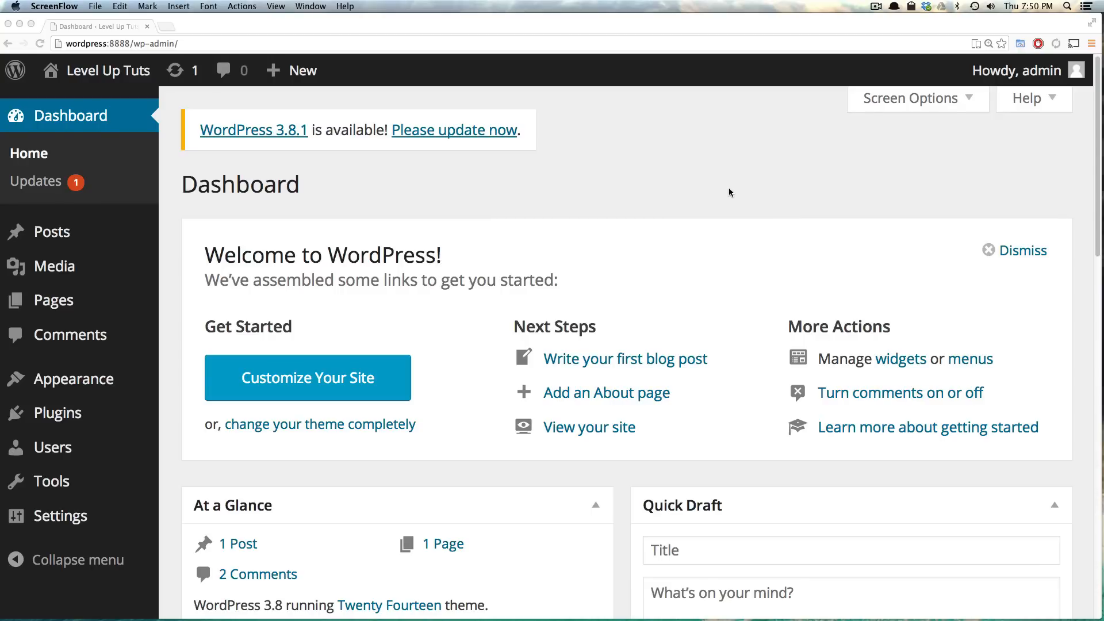
mouse_move(751, 192)
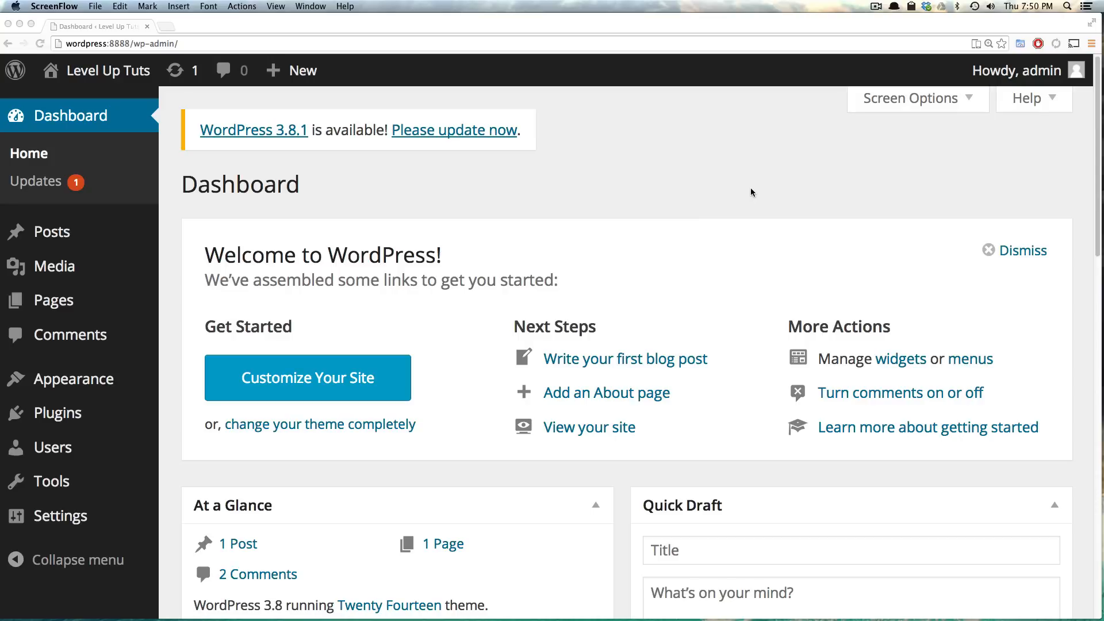
mouse_move(706, 180)
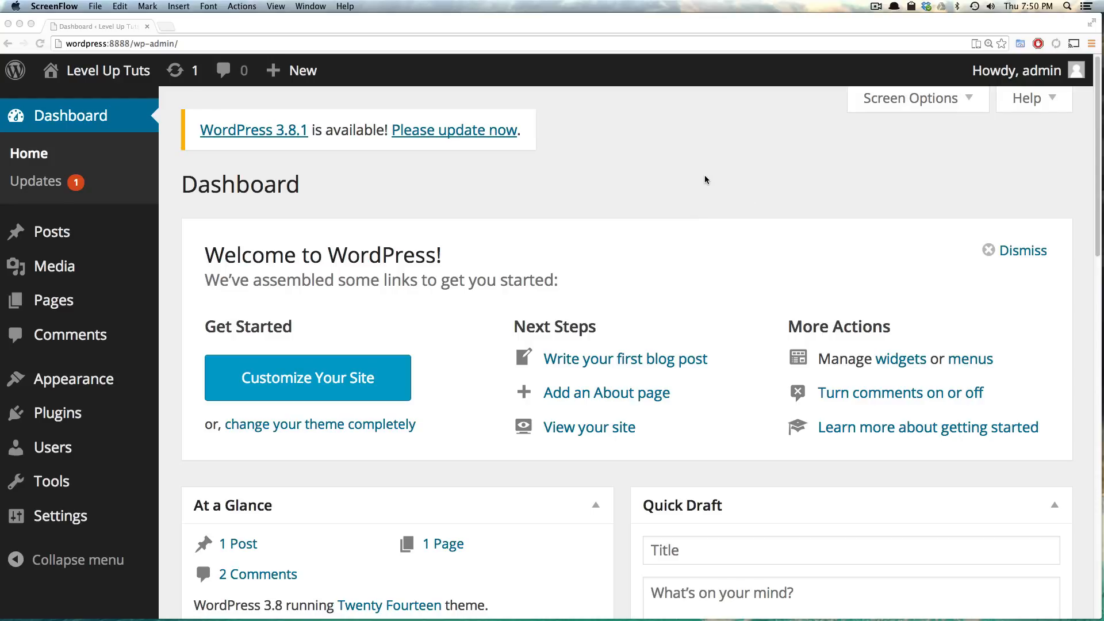
mouse_move(190, 113)
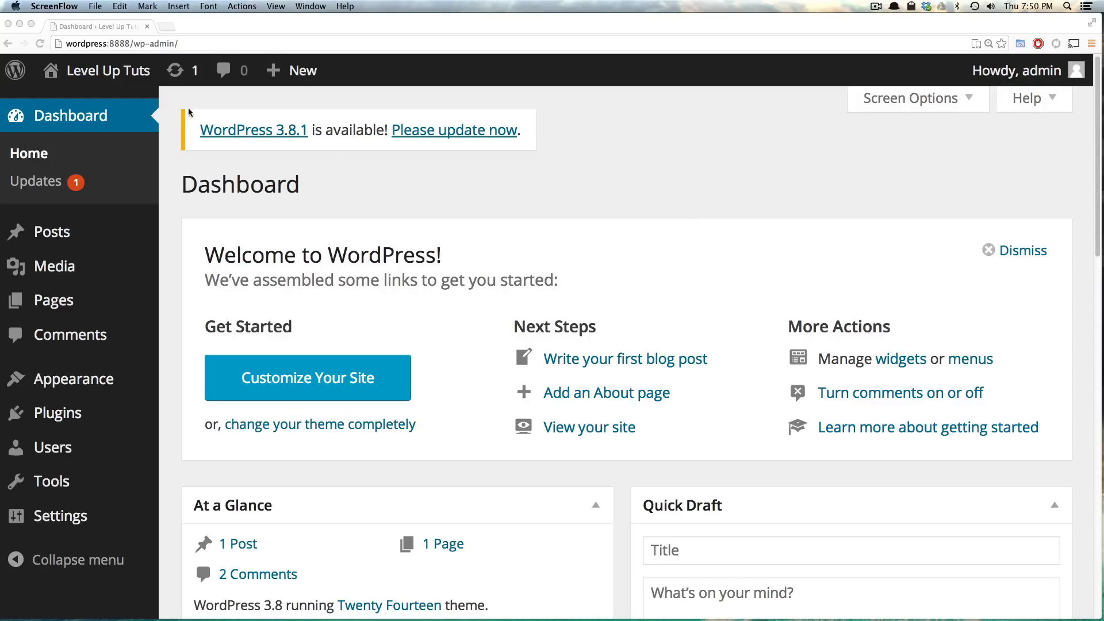
mouse_move(249, 119)
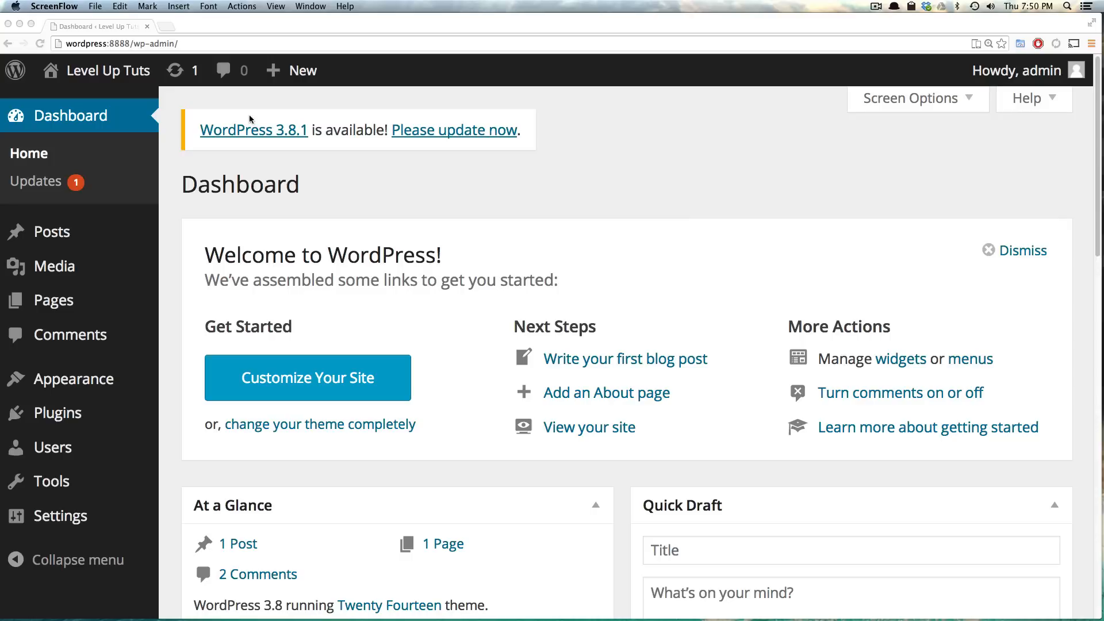
mouse_move(396, 145)
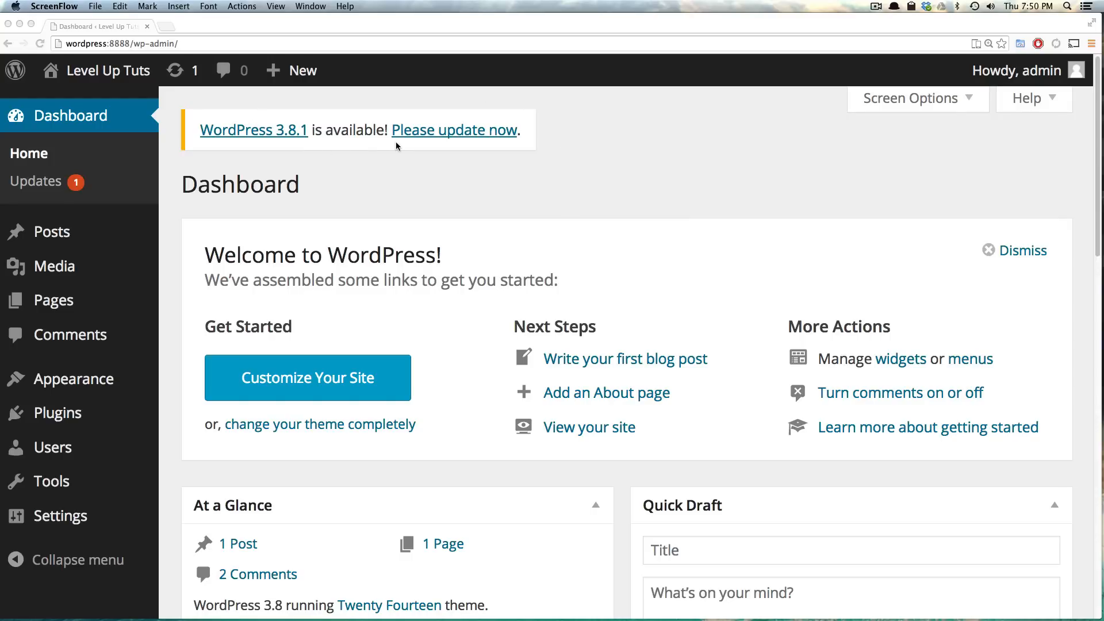
mouse_move(539, 144)
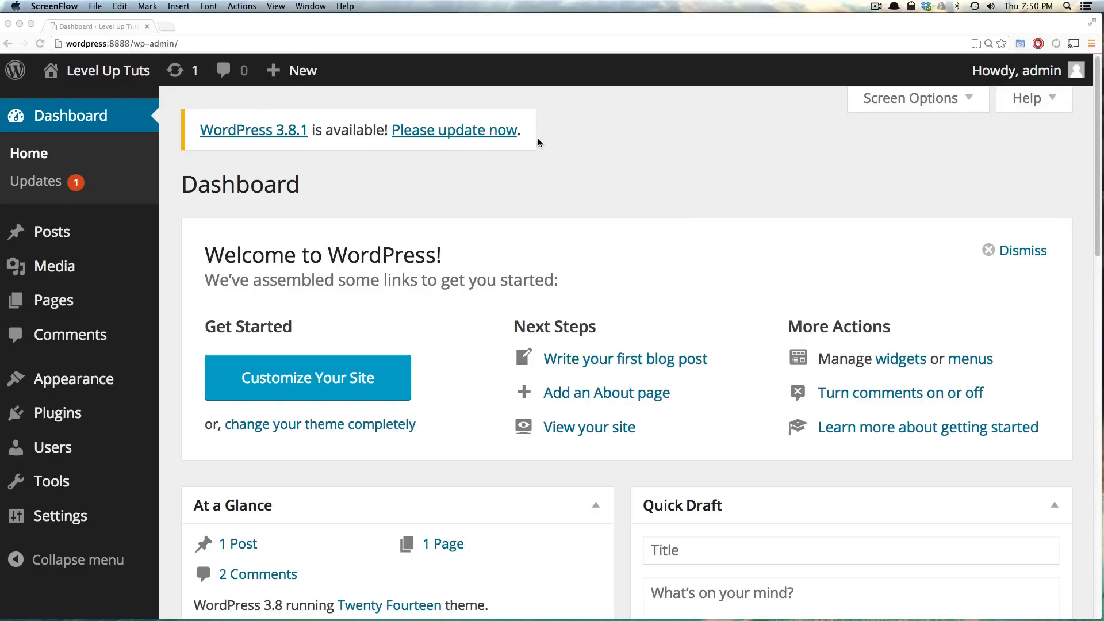
mouse_move(61, 194)
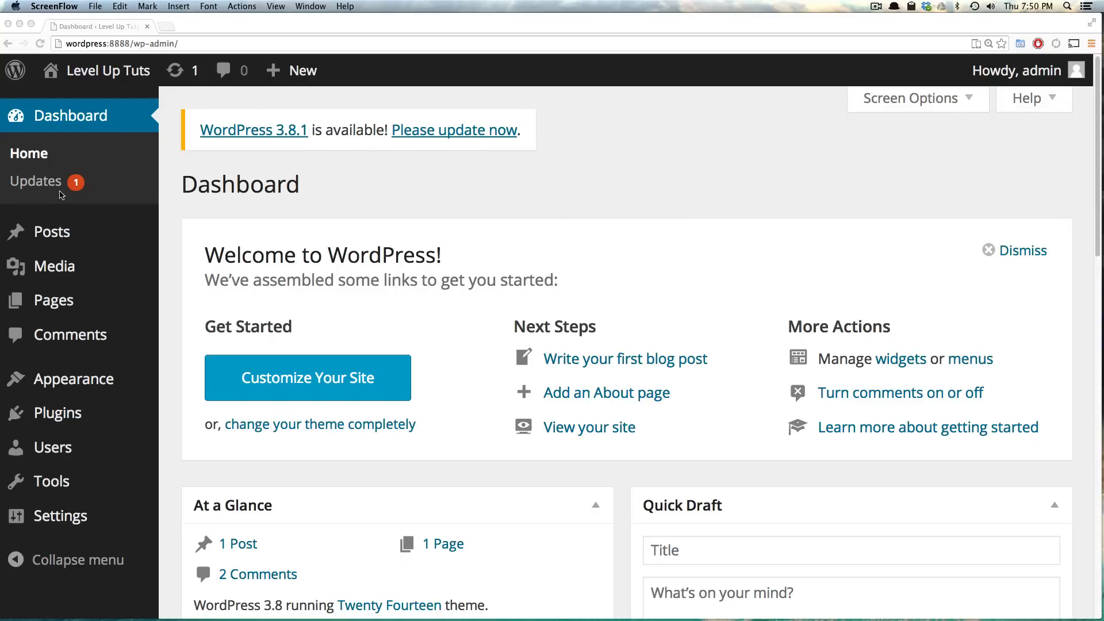
mouse_move(101, 188)
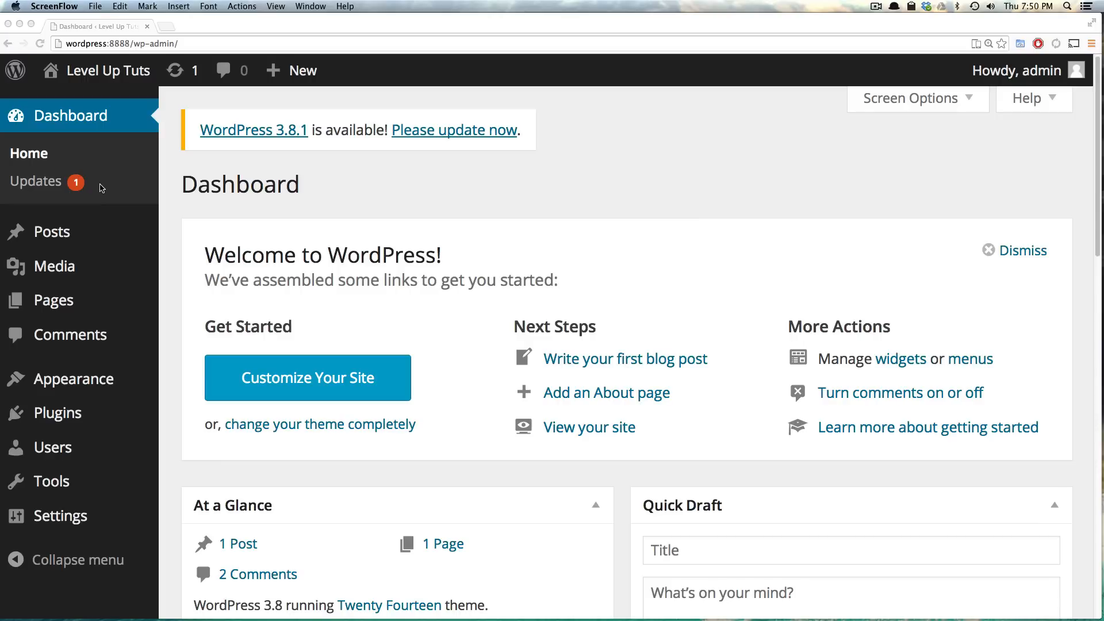
mouse_move(289, 179)
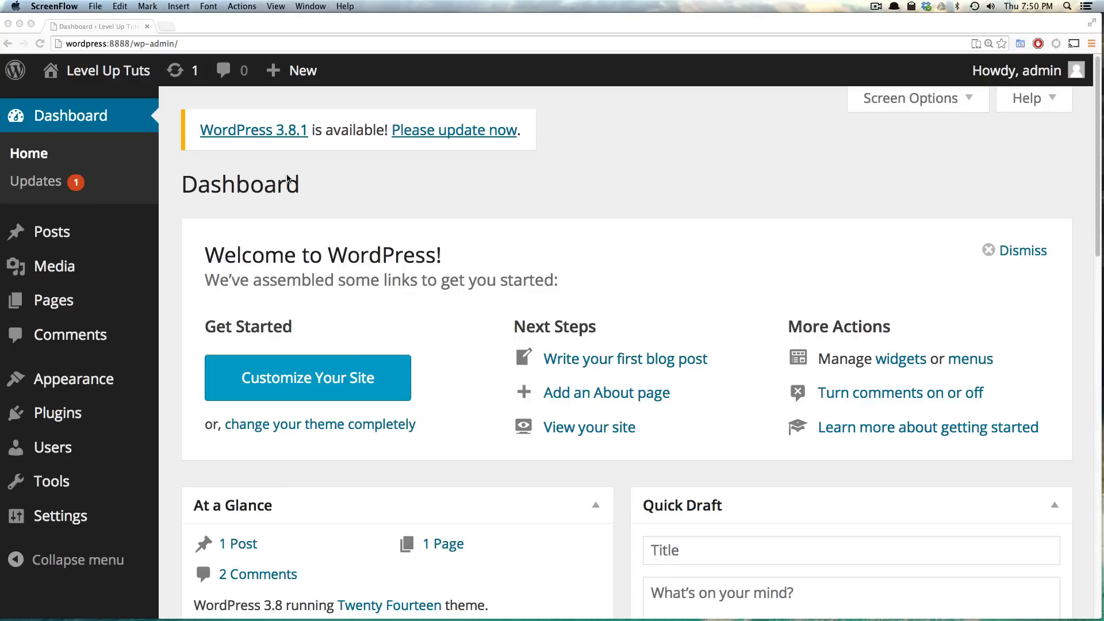
mouse_move(356, 172)
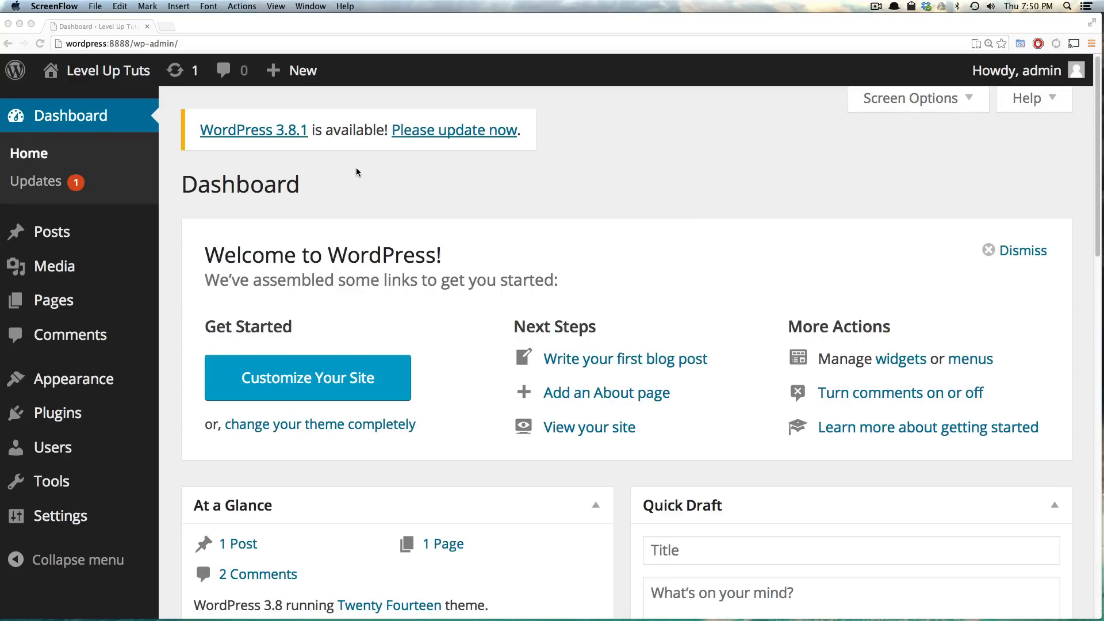
mouse_move(393, 186)
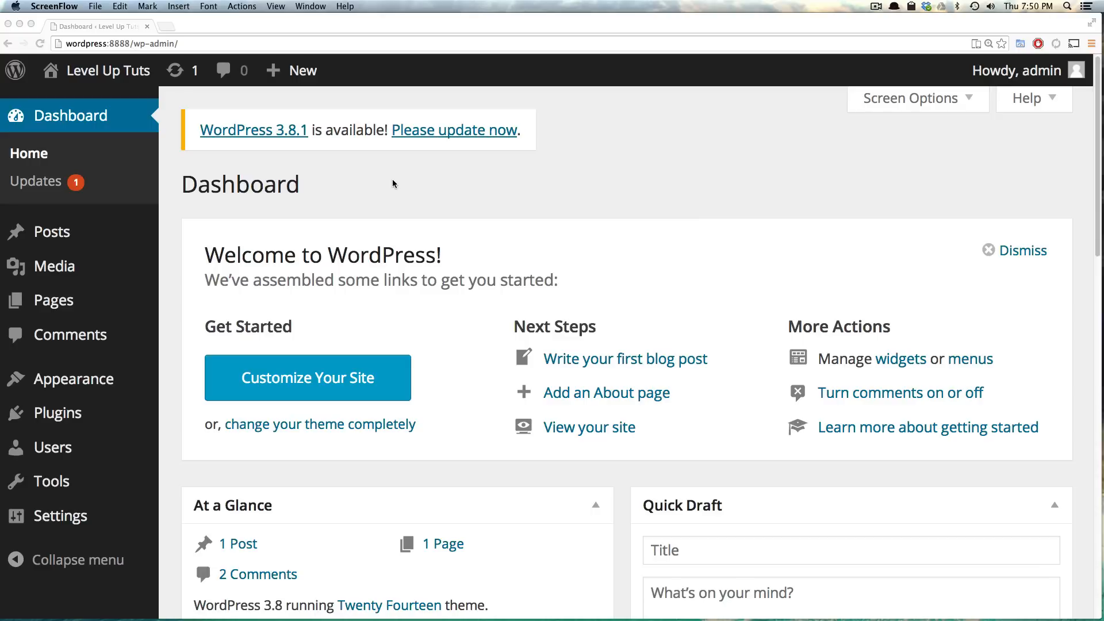
mouse_move(372, 167)
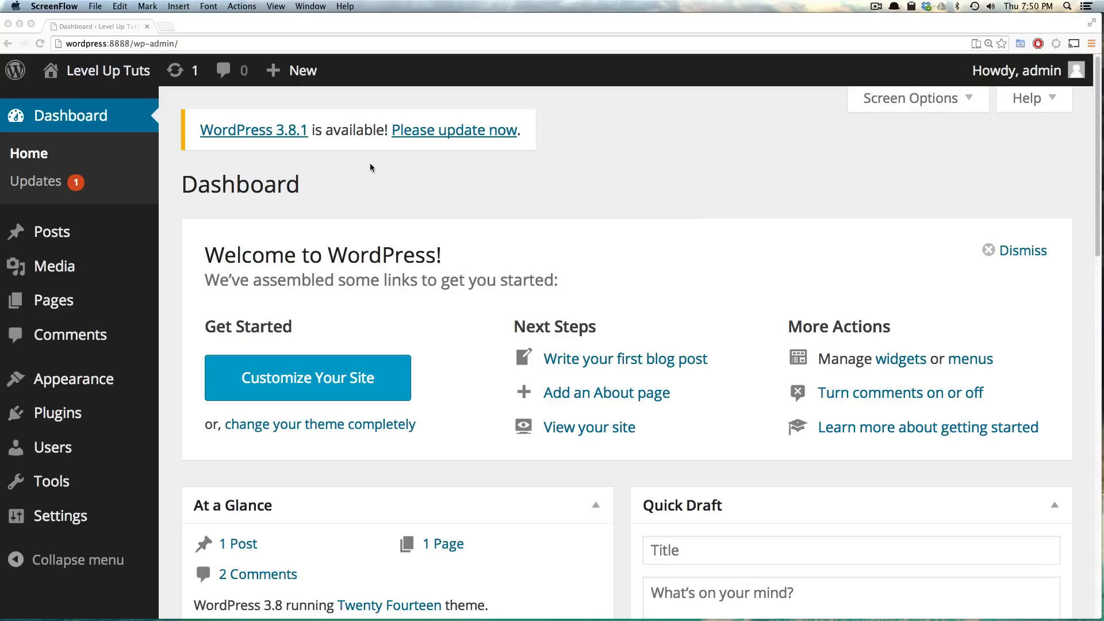
mouse_move(229, 205)
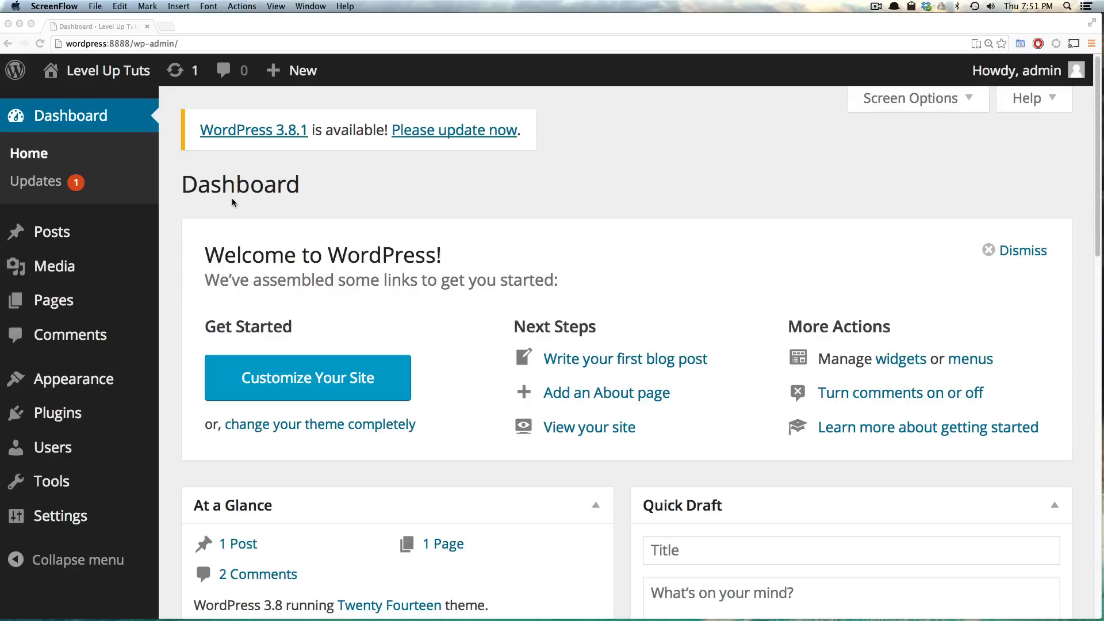
mouse_move(248, 226)
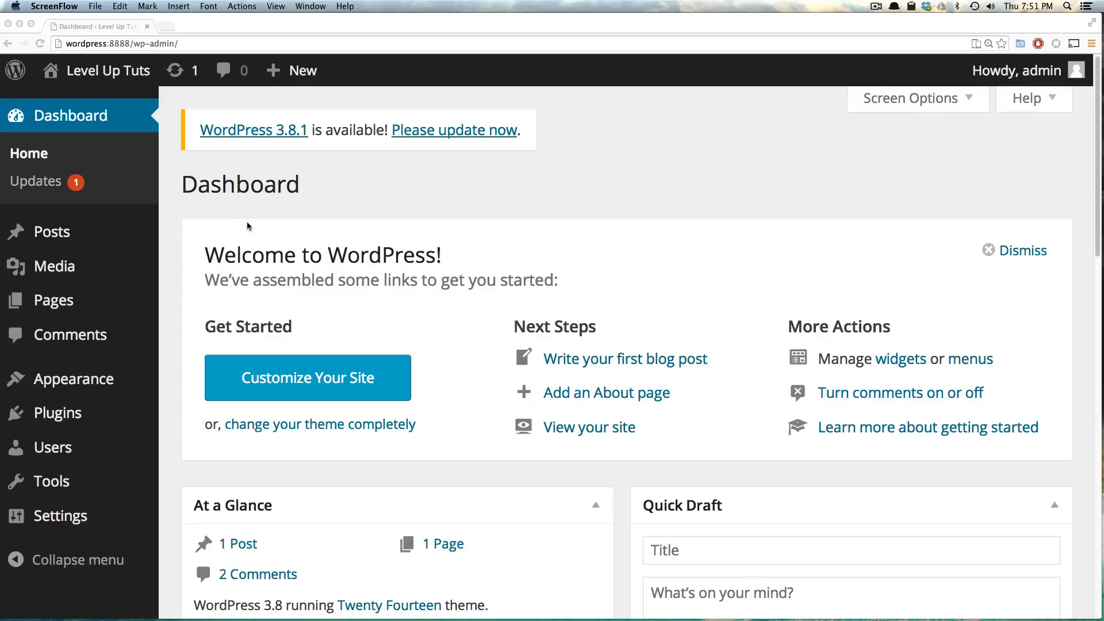
mouse_move(253, 220)
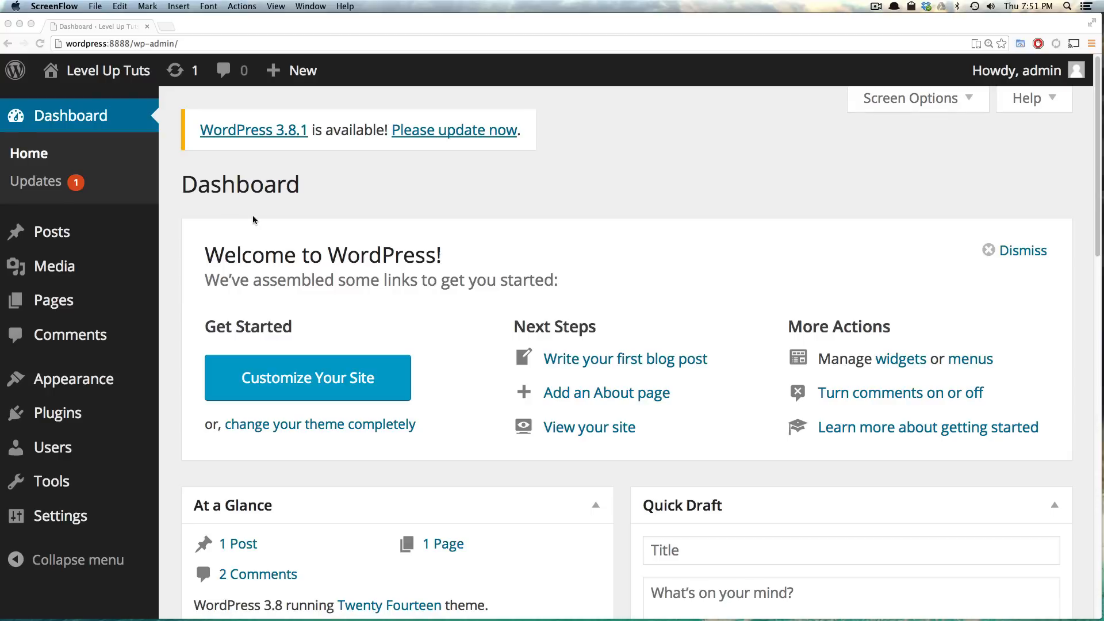
mouse_move(242, 228)
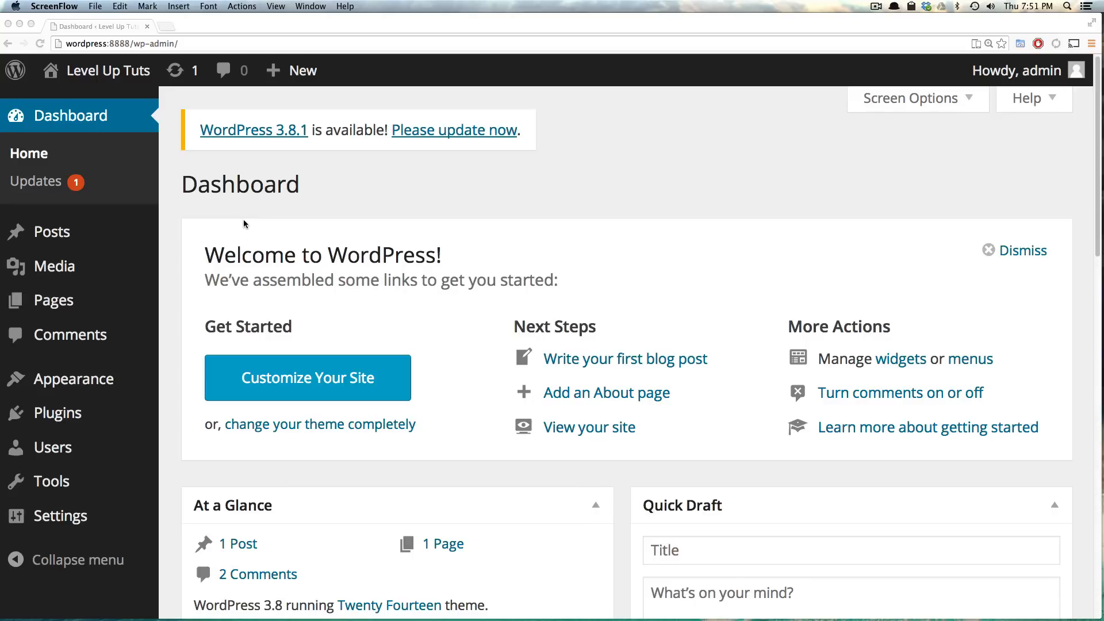
mouse_move(362, 148)
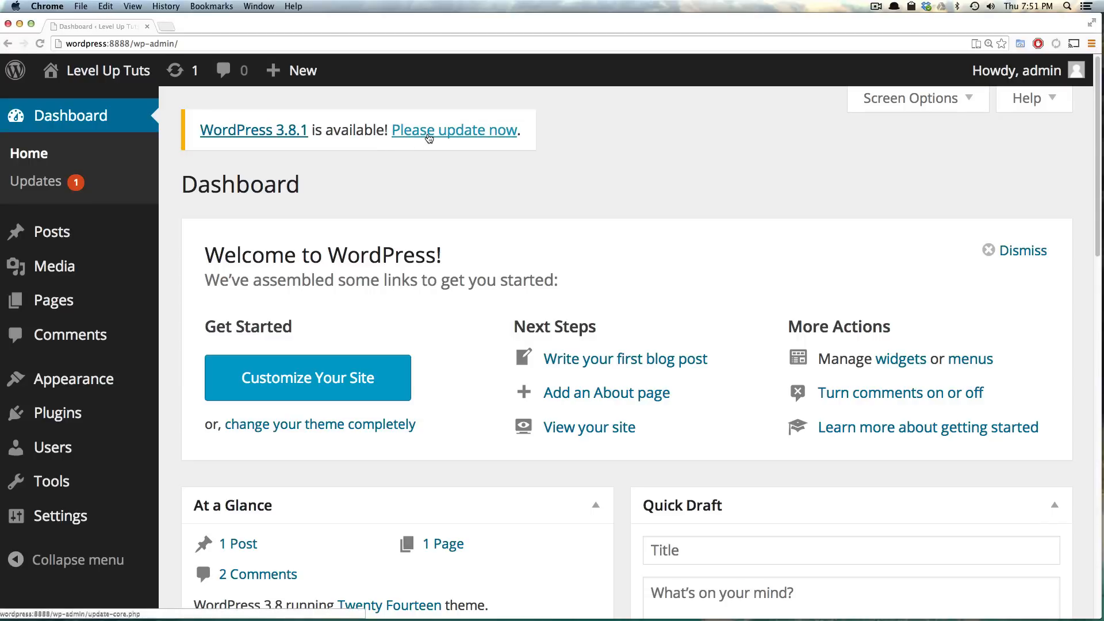
Follow the 'Please update now' notice to the Updates page offering WordPress 3.8.1
left_click(455, 129)
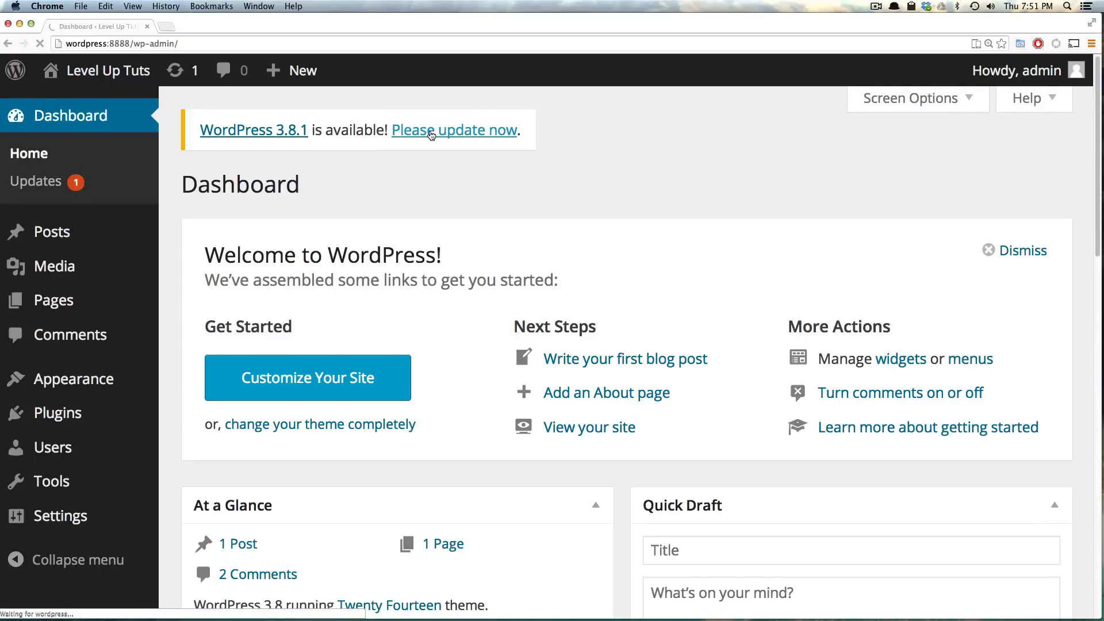
left_click(454, 129)
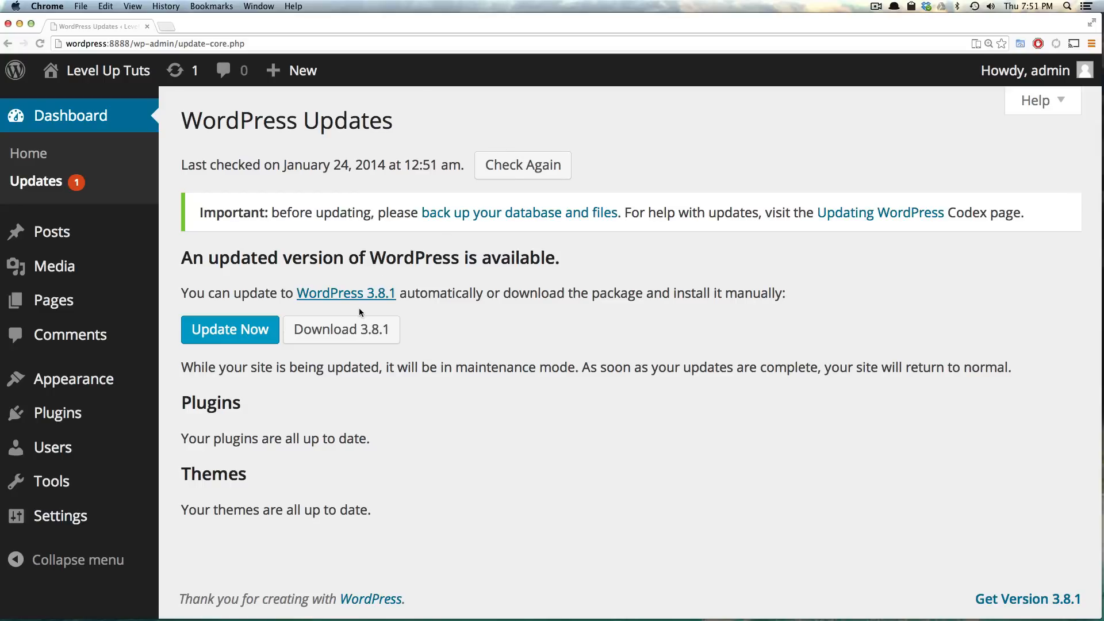
mouse_move(574, 274)
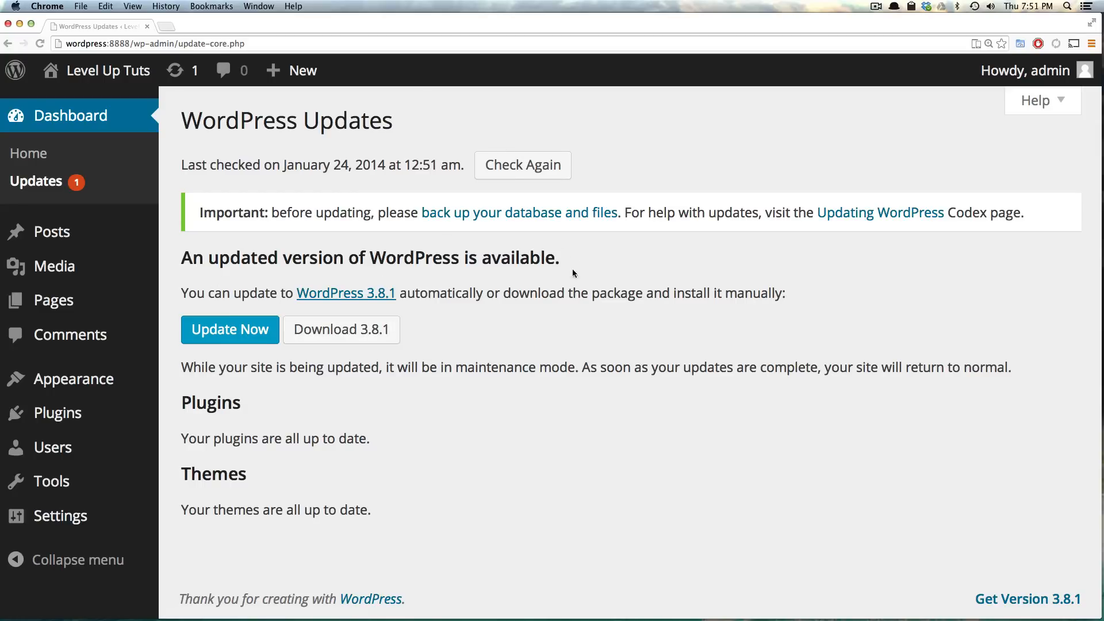
mouse_move(342, 330)
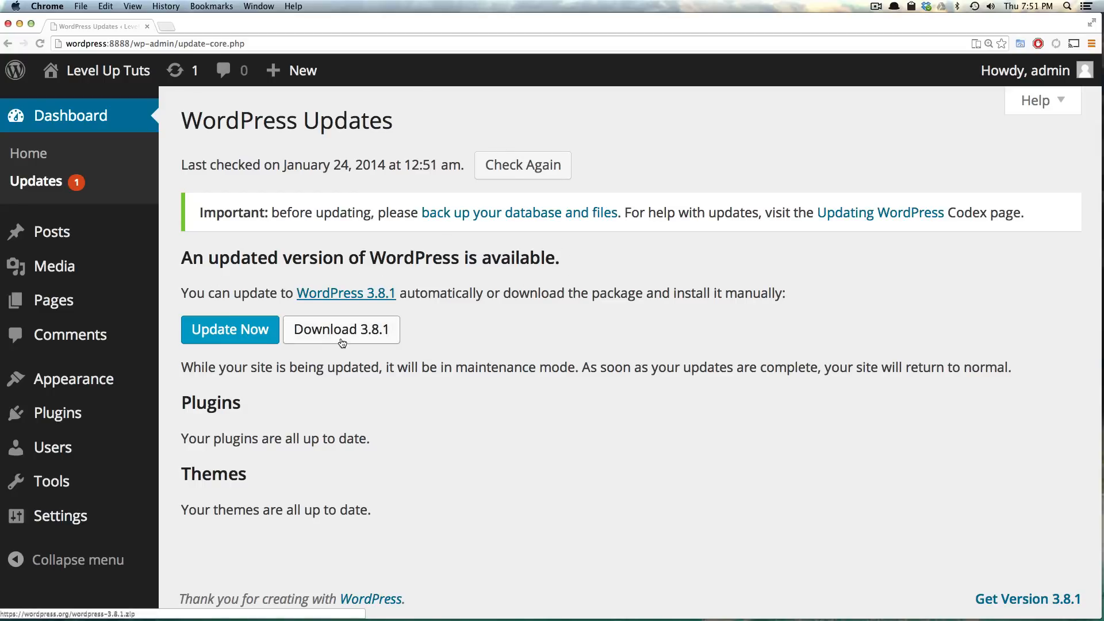
mouse_move(224, 456)
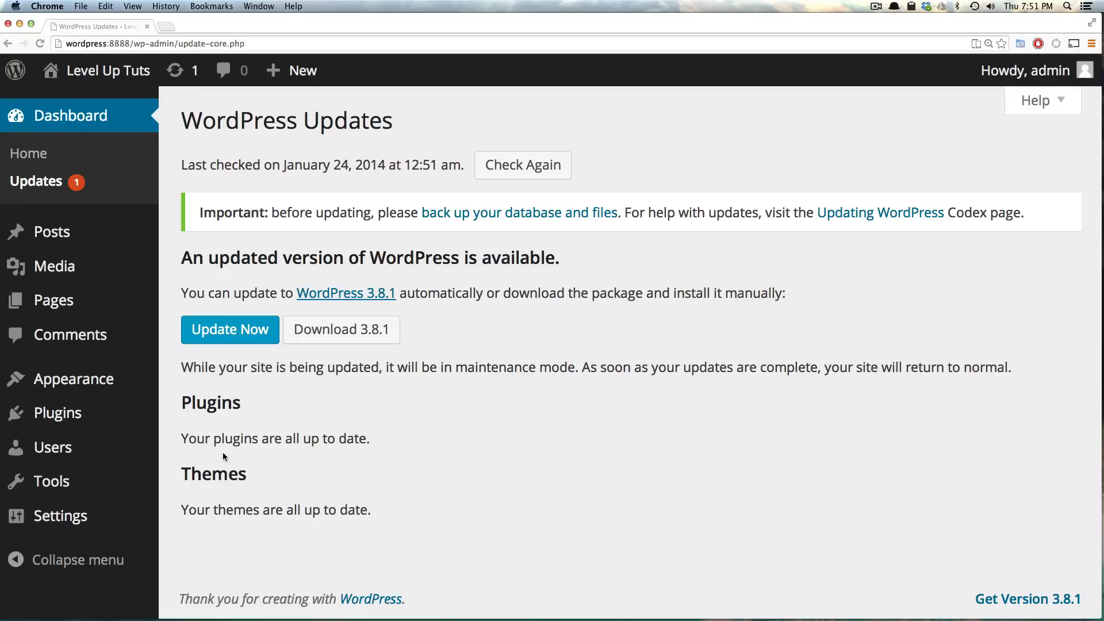
mouse_move(230, 329)
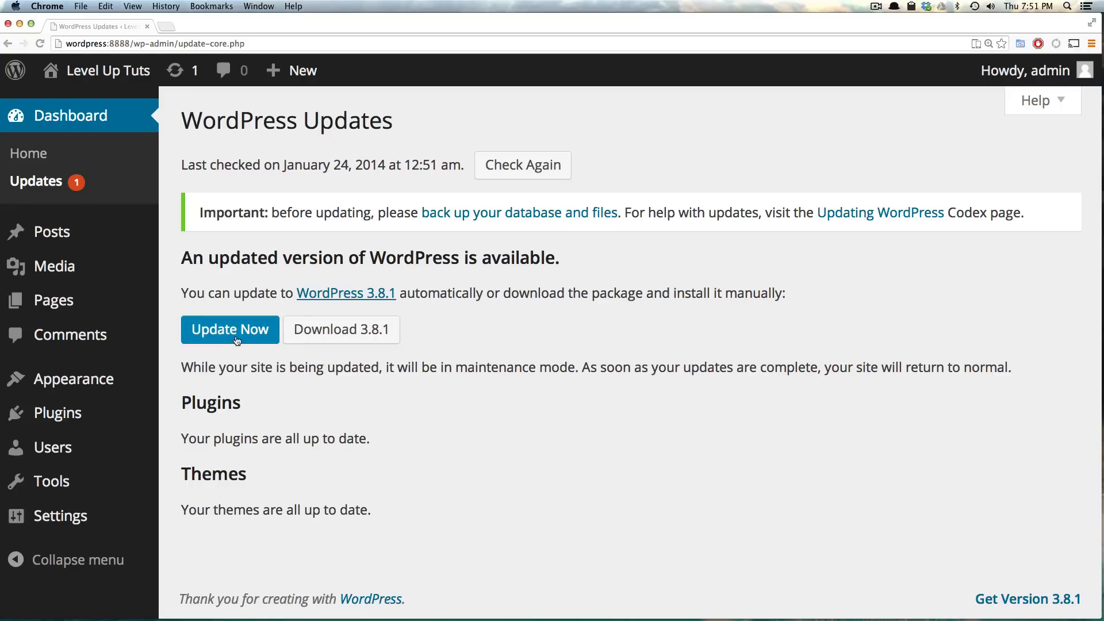
mouse_move(328, 336)
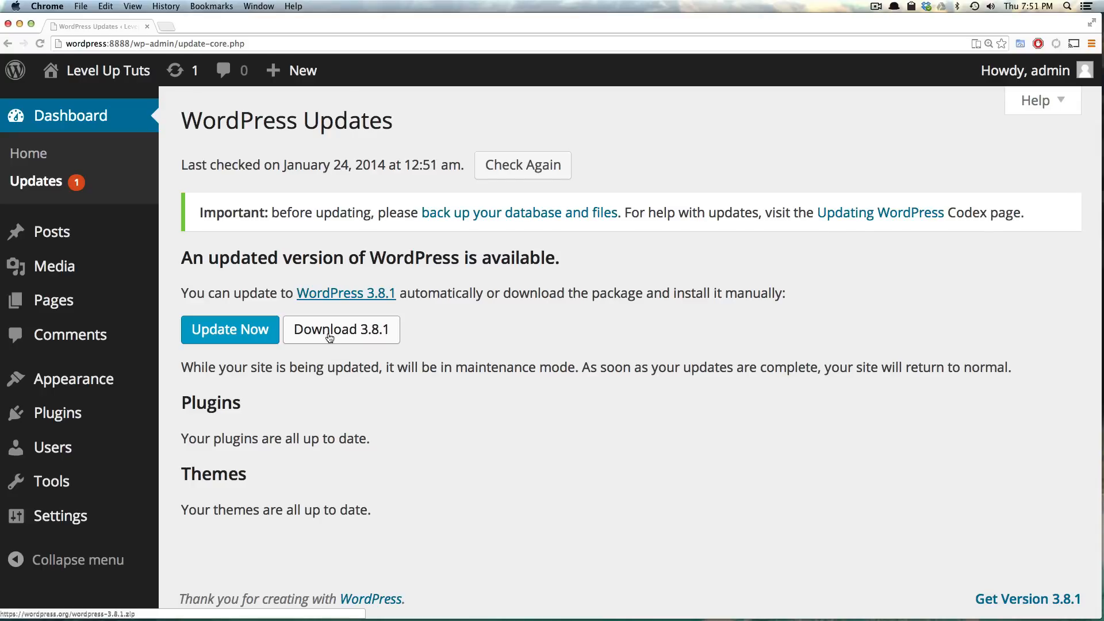
mouse_move(229, 330)
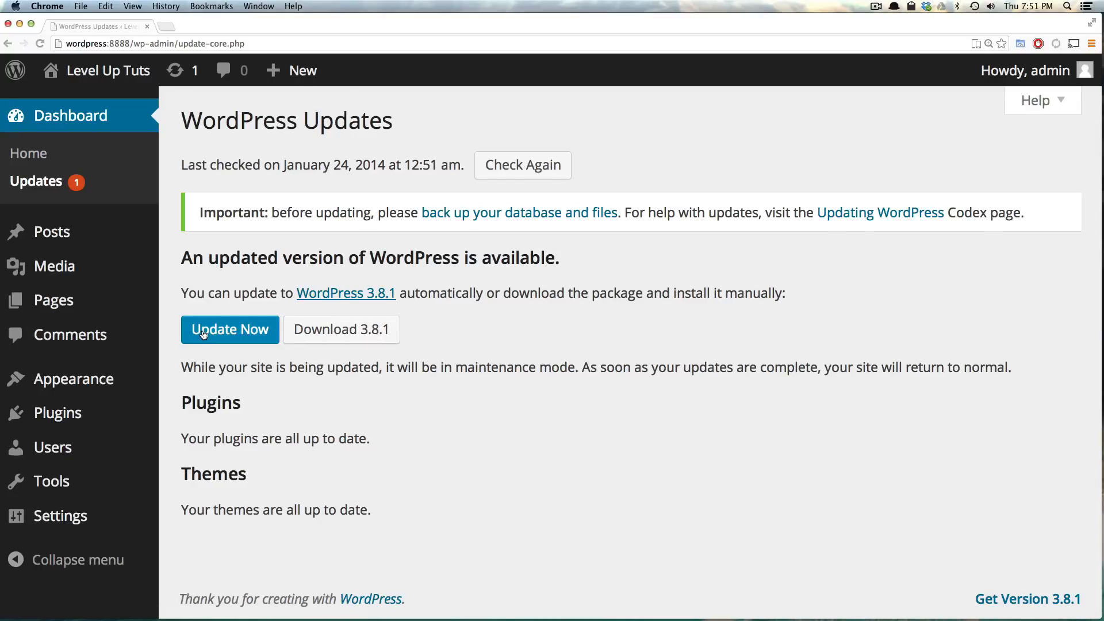
Install the WordPress 3.8.1 update automatically and review the welcome page
left_click(230, 330)
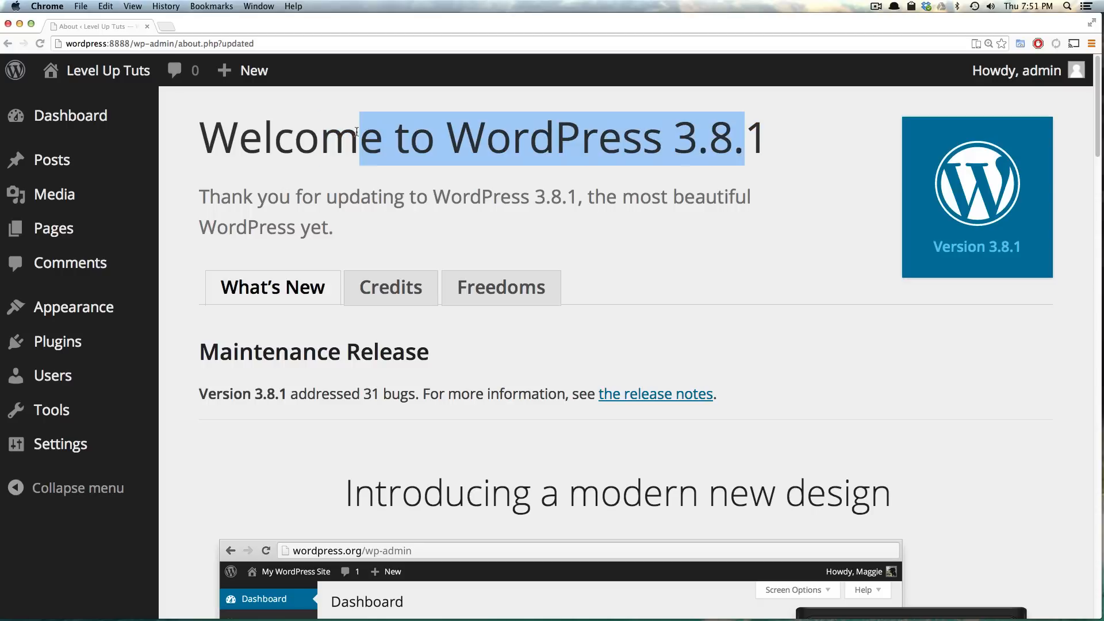
left_click(759, 144)
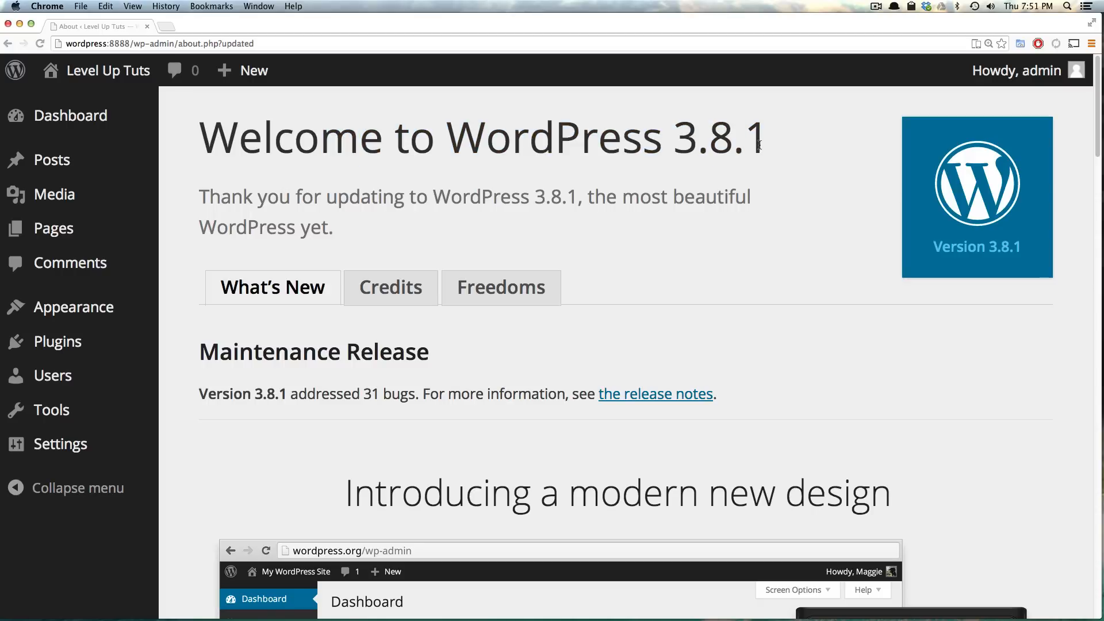
mouse_move(698, 184)
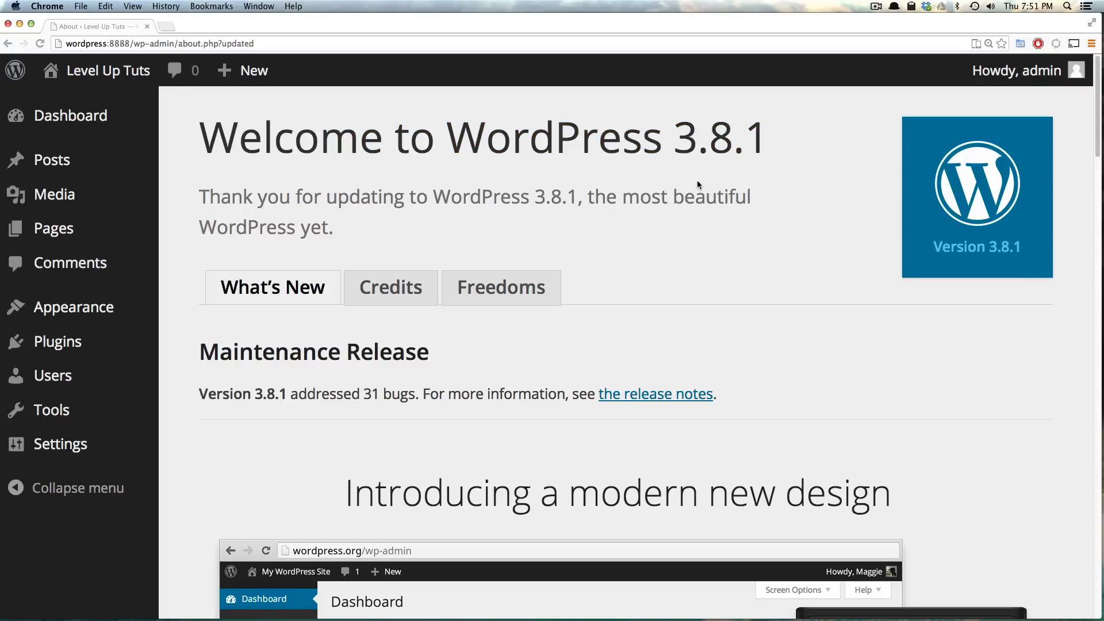
scroll("down", 3)
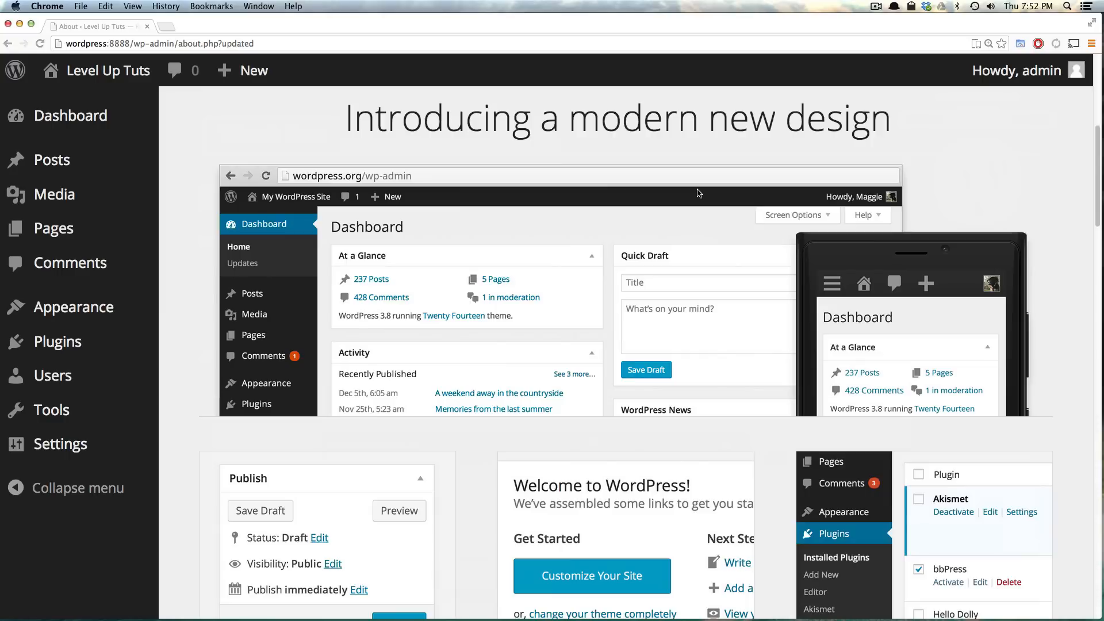
scroll("up", 3)
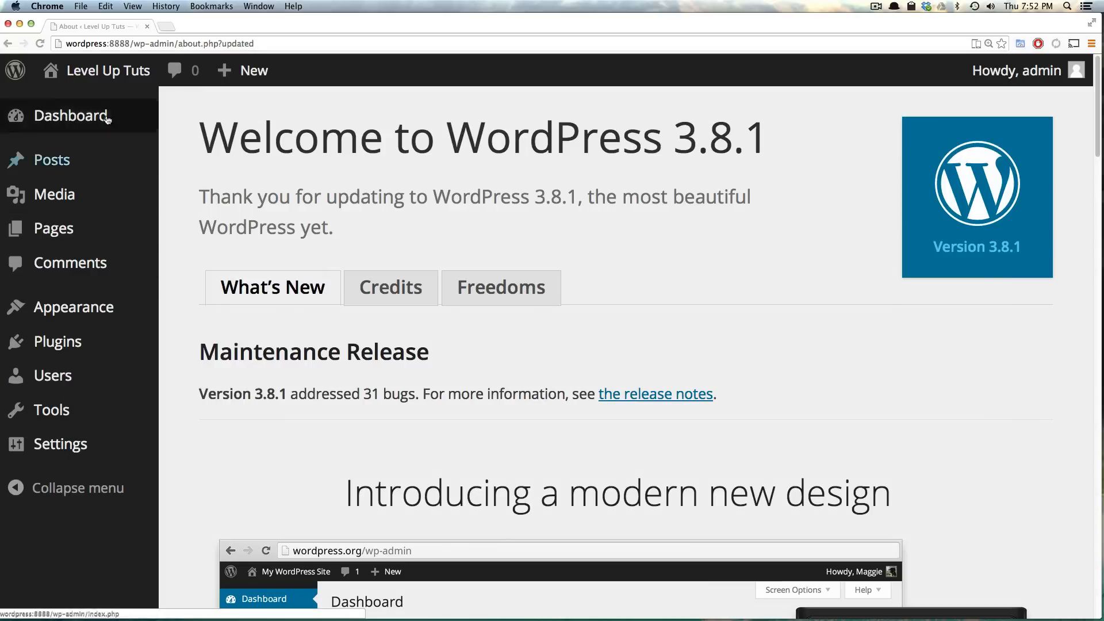
mouse_move(432, 382)
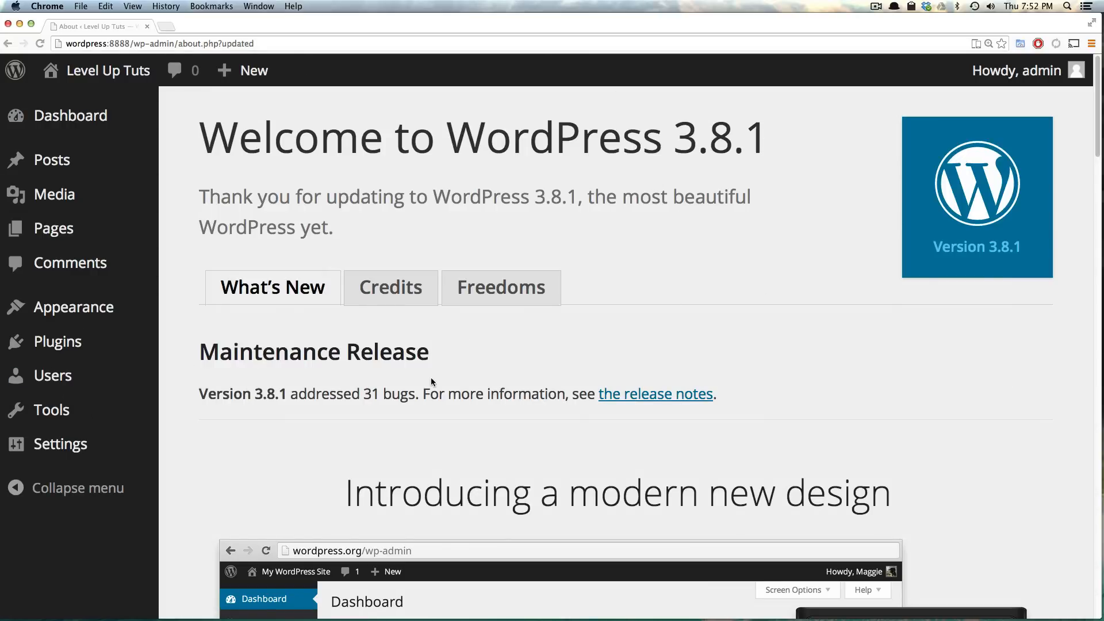
mouse_move(390, 287)
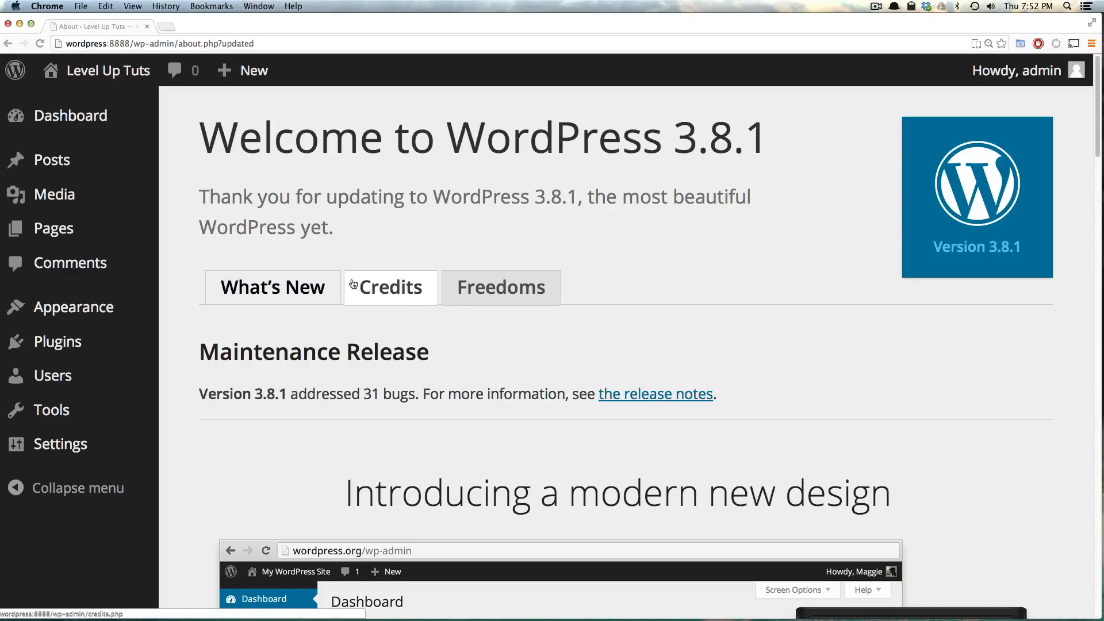